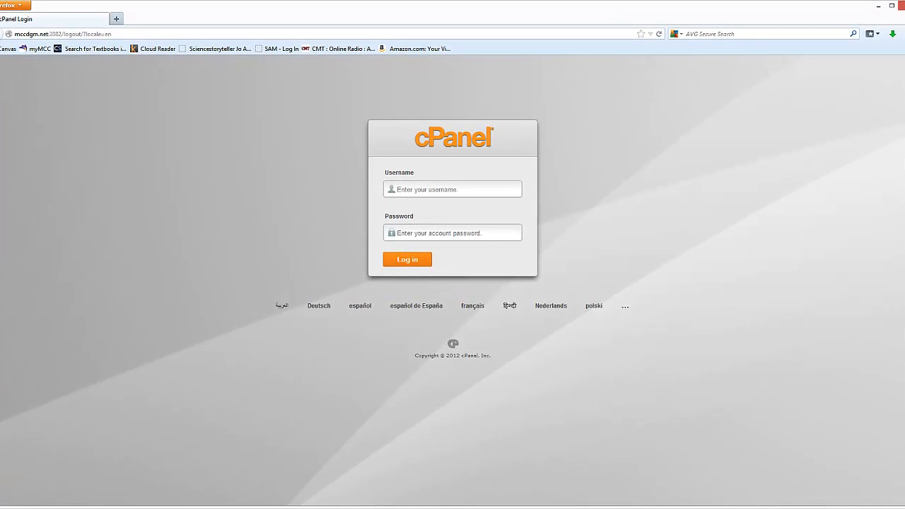
Fill in the login form with the demo username and the account password
click(452, 188)
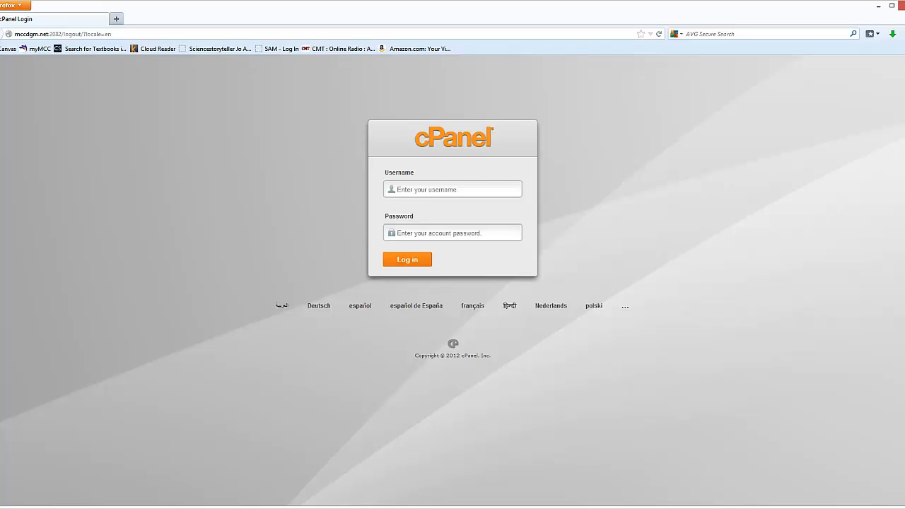
click(452, 189)
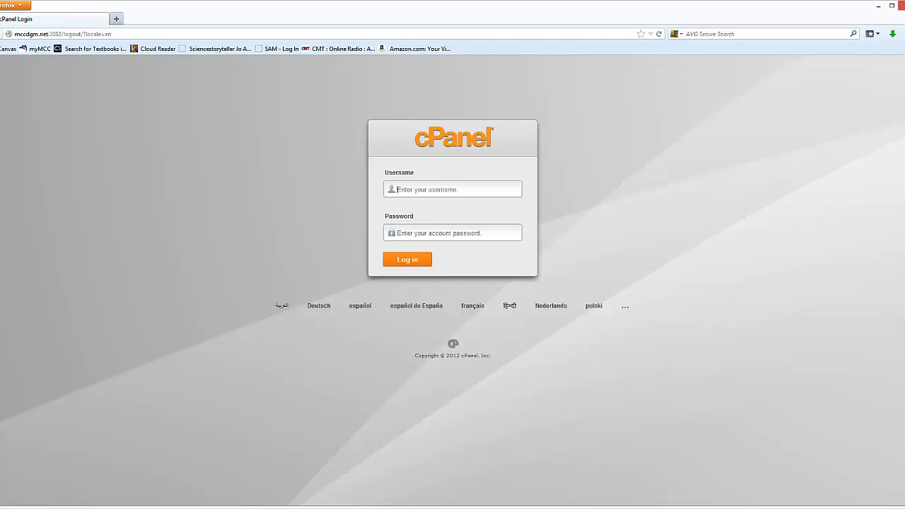
text(demo)
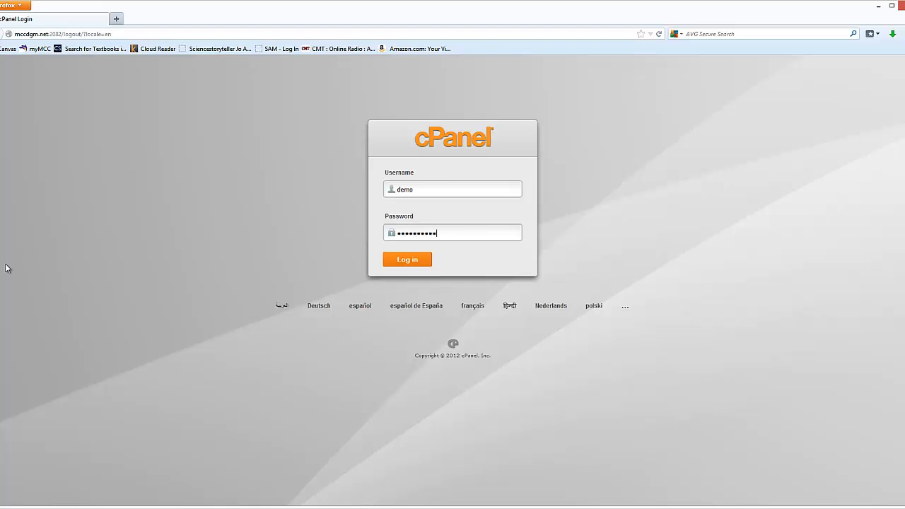
Log in, enter the old and new passwords, and submit the password change
click(406, 259)
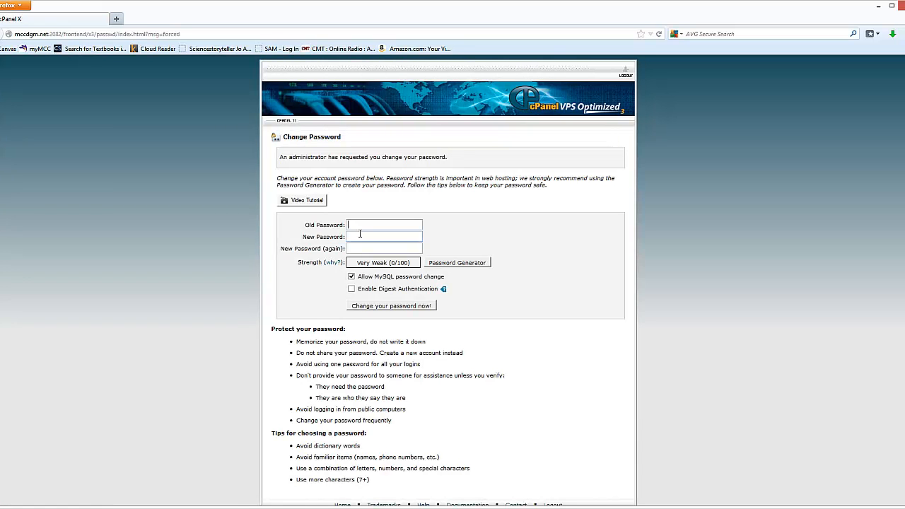
text(••)
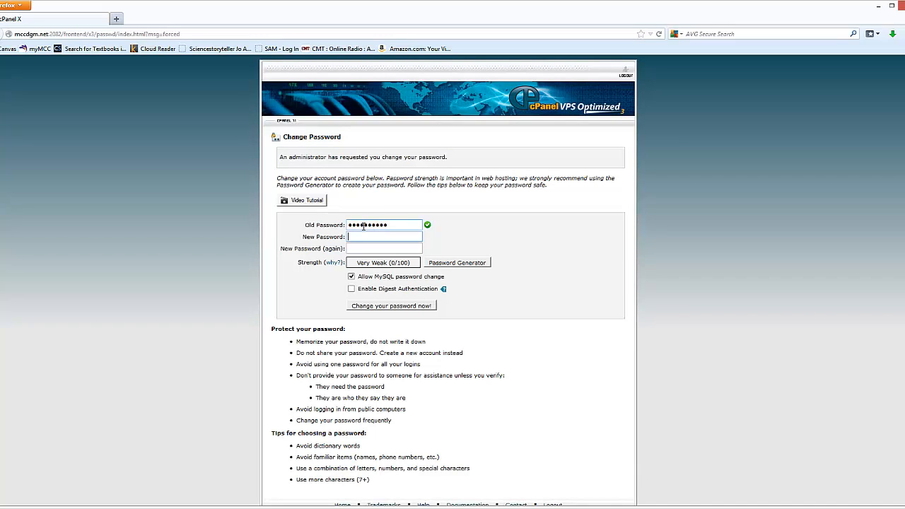
text(•••••••••)
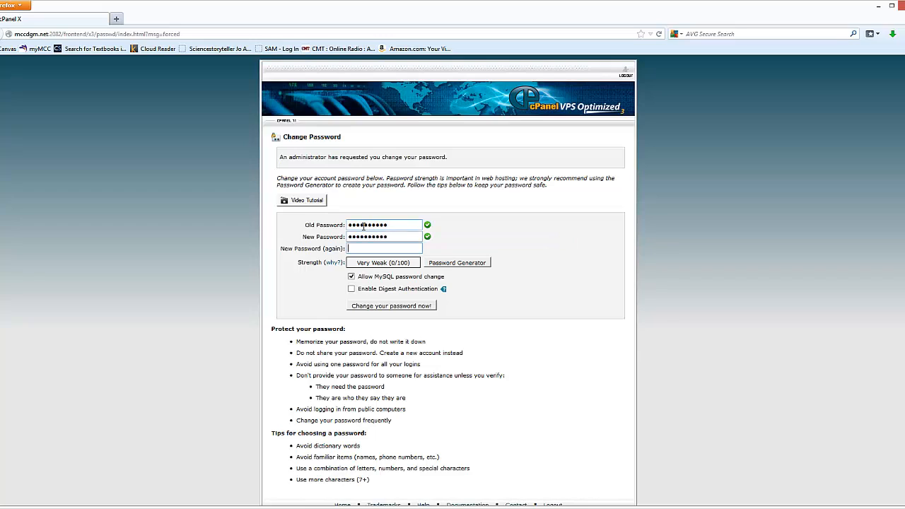
text(••••••)
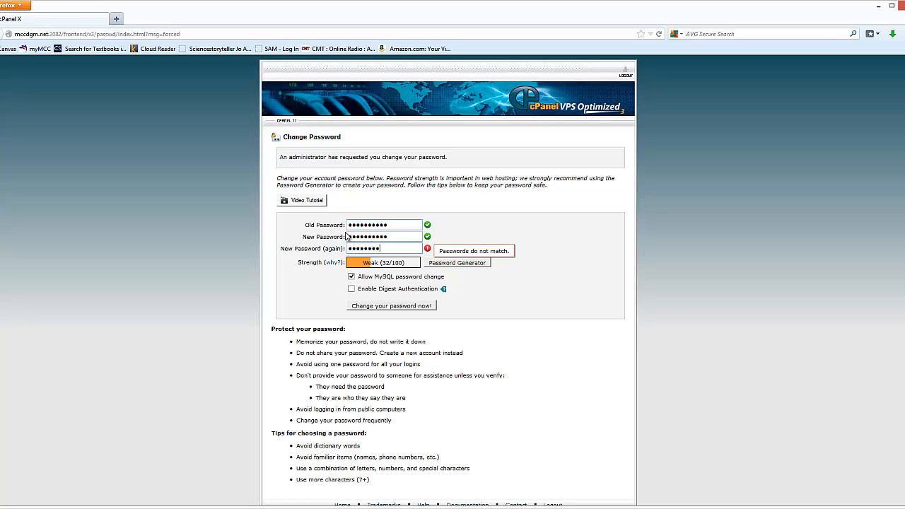
scroll(down, 3)
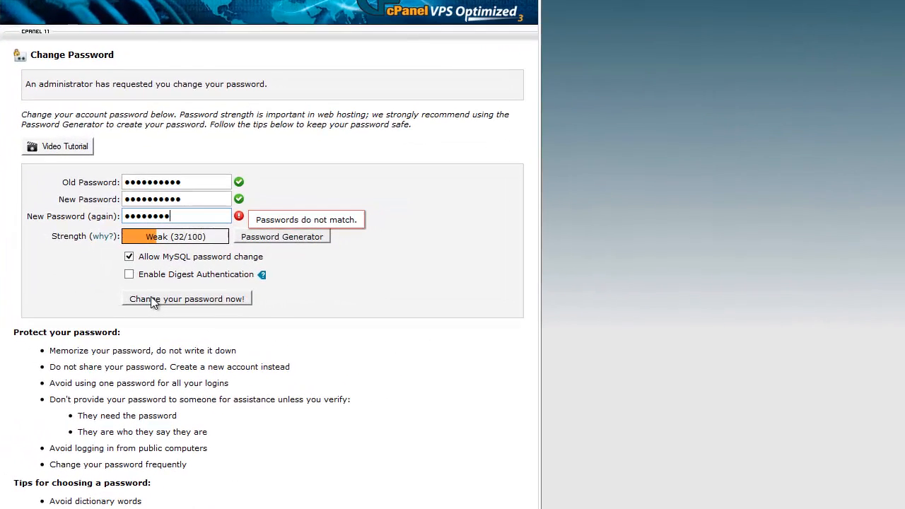
click(186, 298)
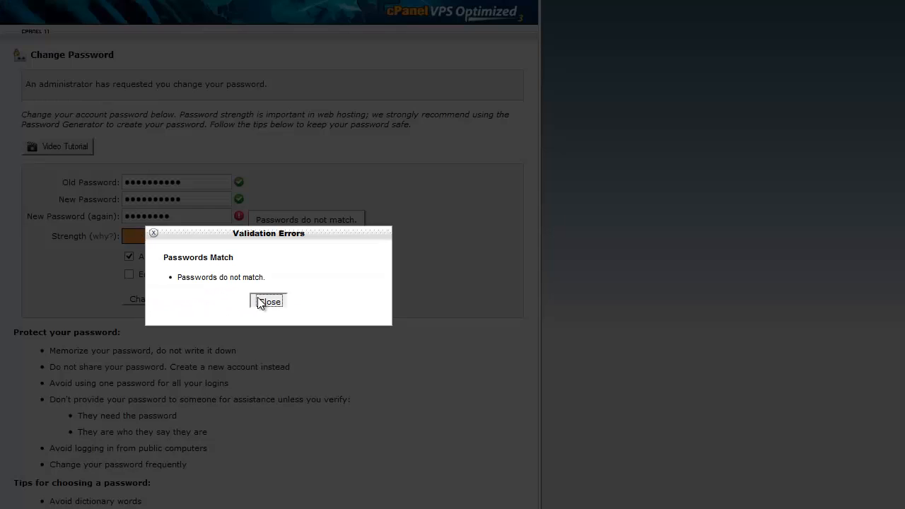
Dismiss the passwords-do-not-match error and resubmit with matching confirmation
click(268, 301)
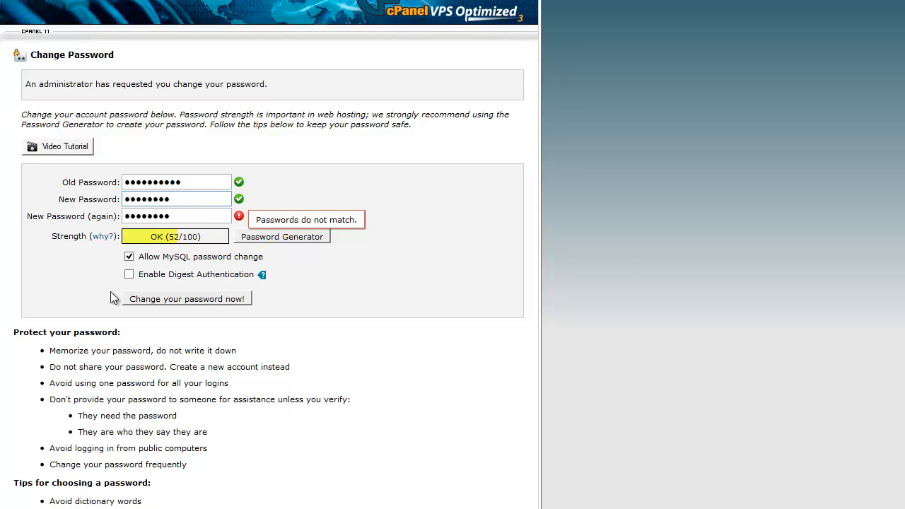
click(187, 298)
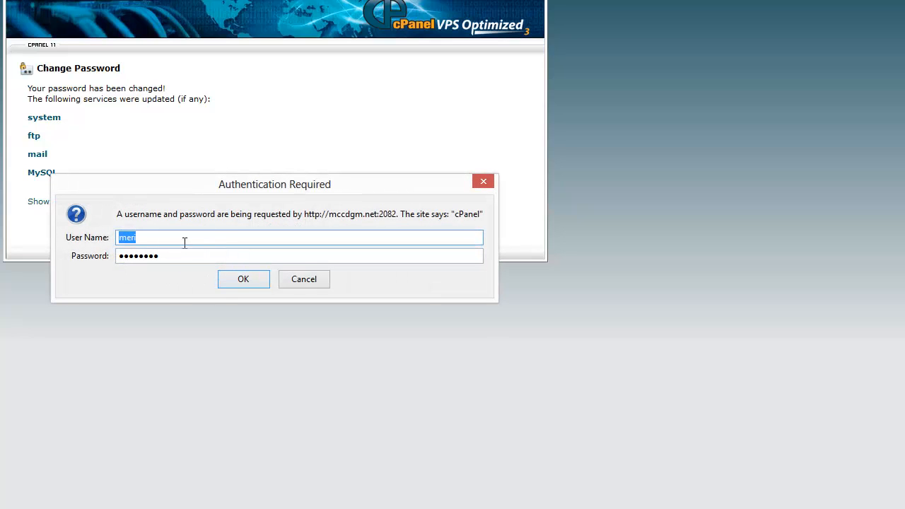
mouse_move(98, 239)
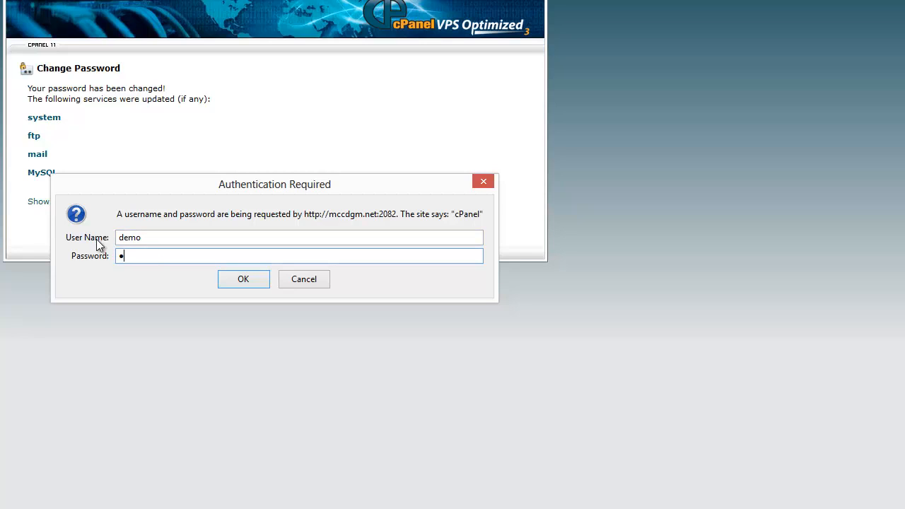
Sign back in through Firefox's authentication prompt with the demo username and new password
text(password)
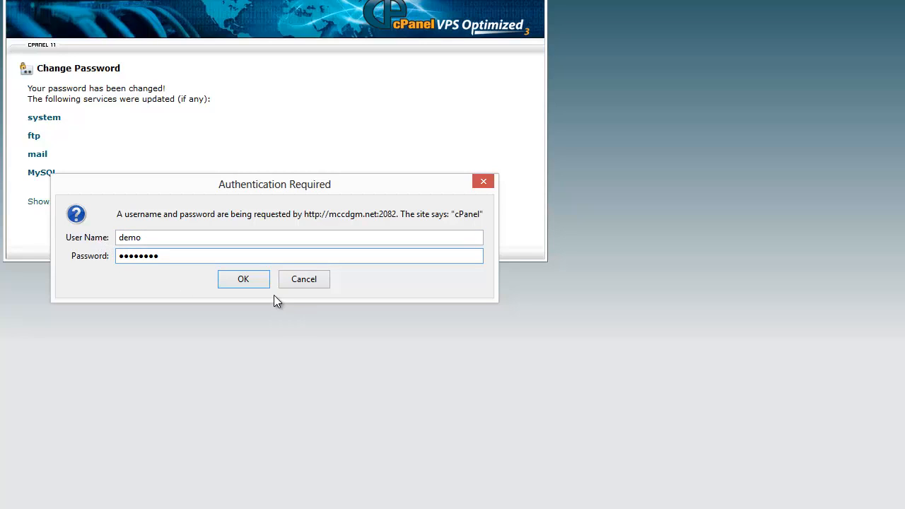
click(244, 278)
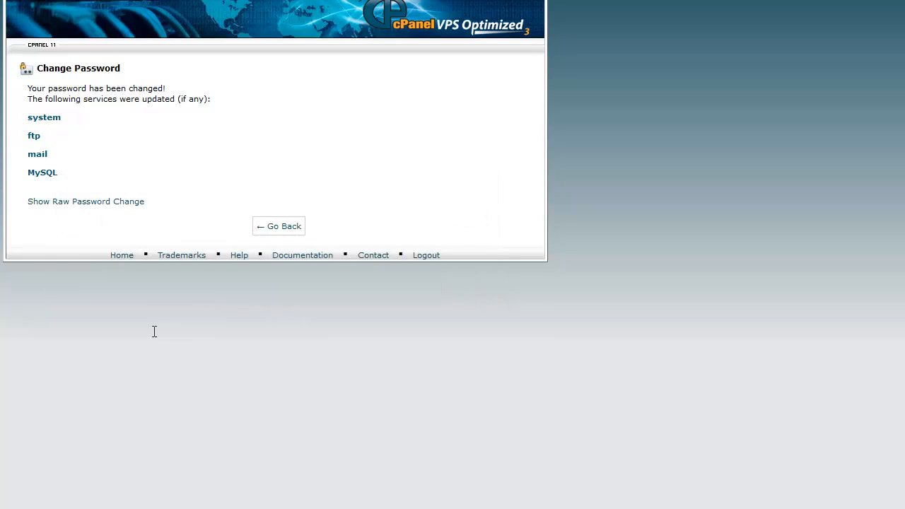
Go to the cPanel home dashboard and look through its sections of account tools
click(279, 225)
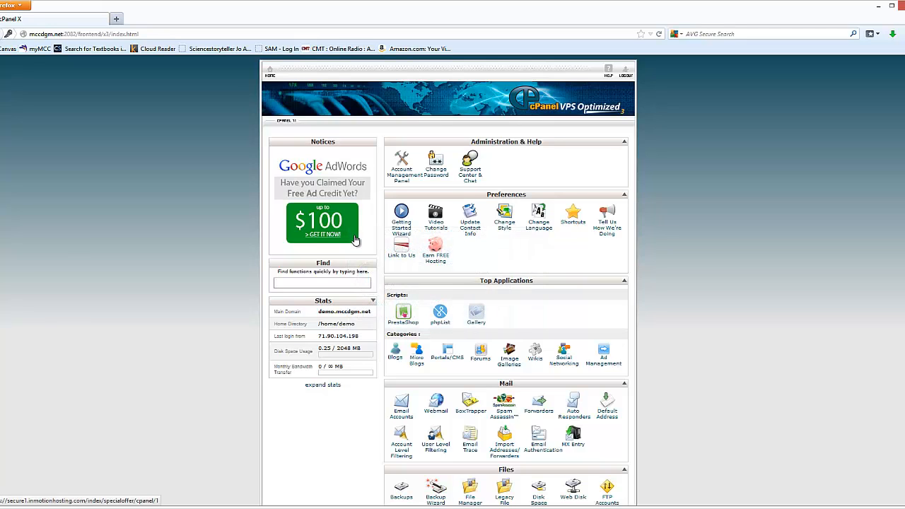
scroll(down, 3)
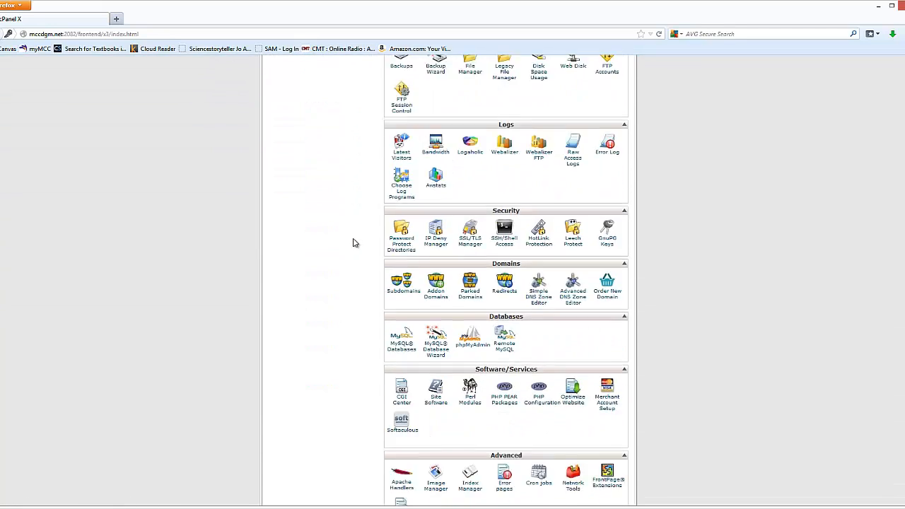
scroll(up, 3)
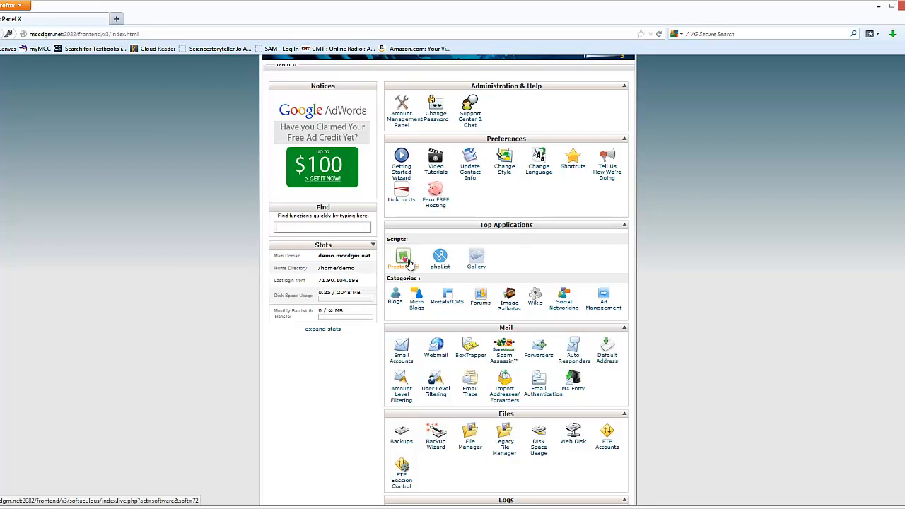
scroll(down, 3)
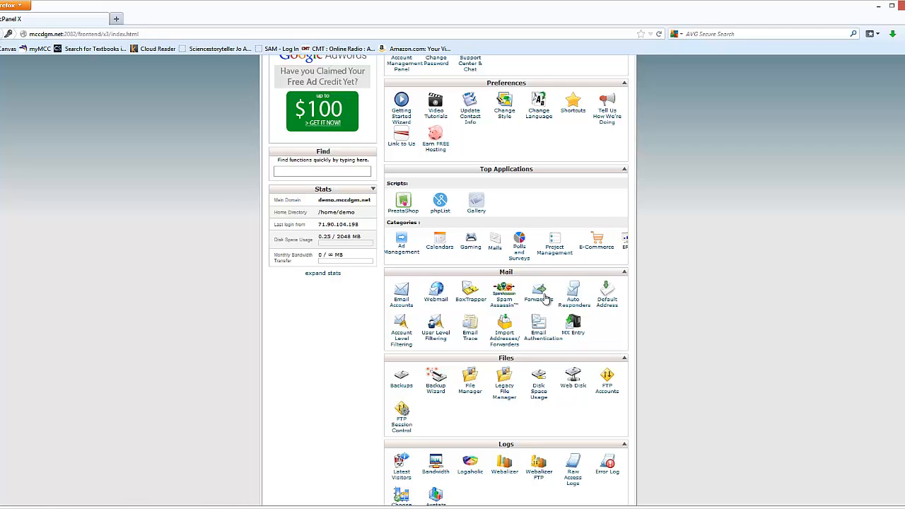
scroll(down, 3)
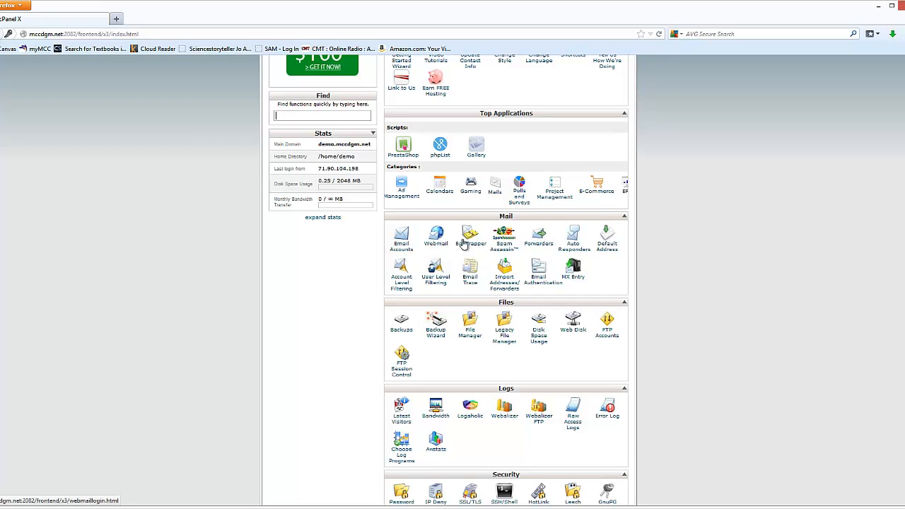
mouse_move(487, 269)
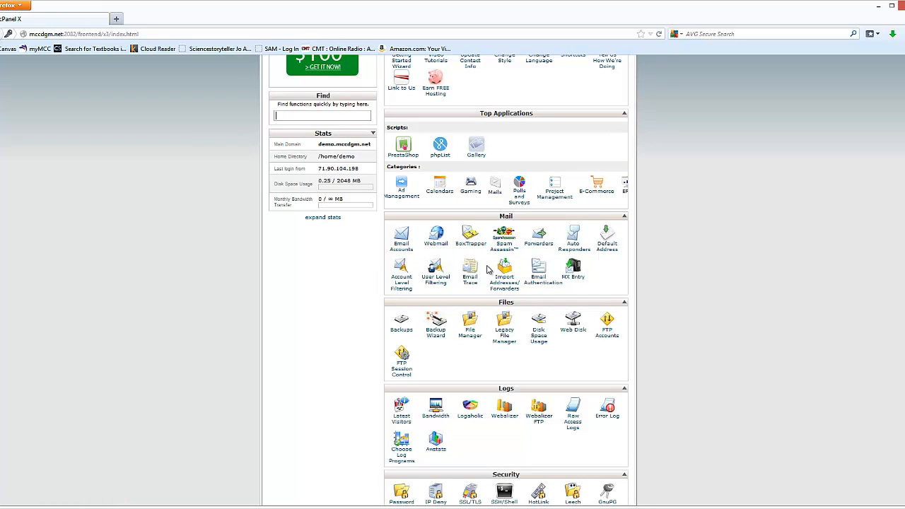
scroll(down, 3)
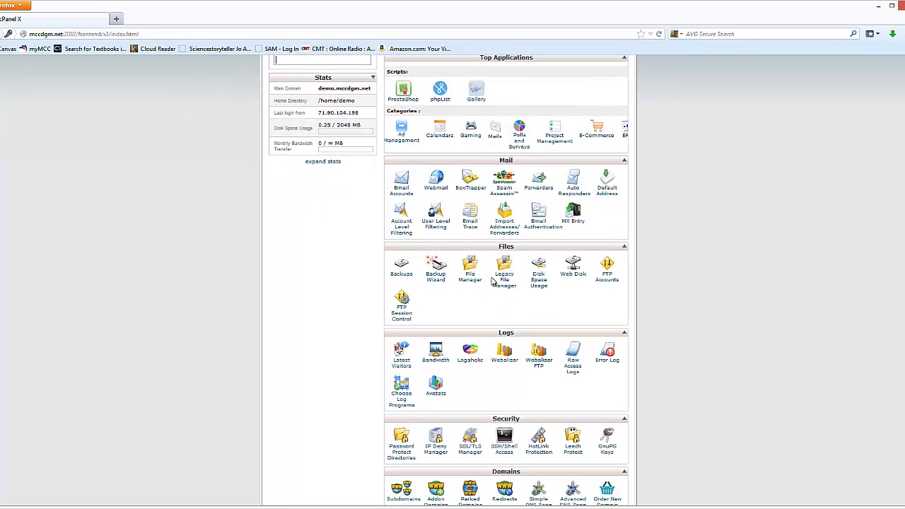
mouse_move(580, 283)
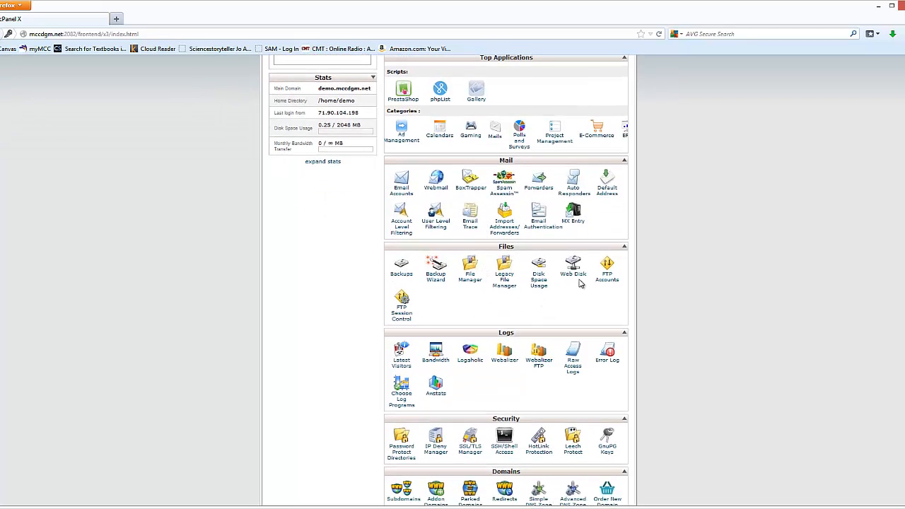
scroll(down, 3)
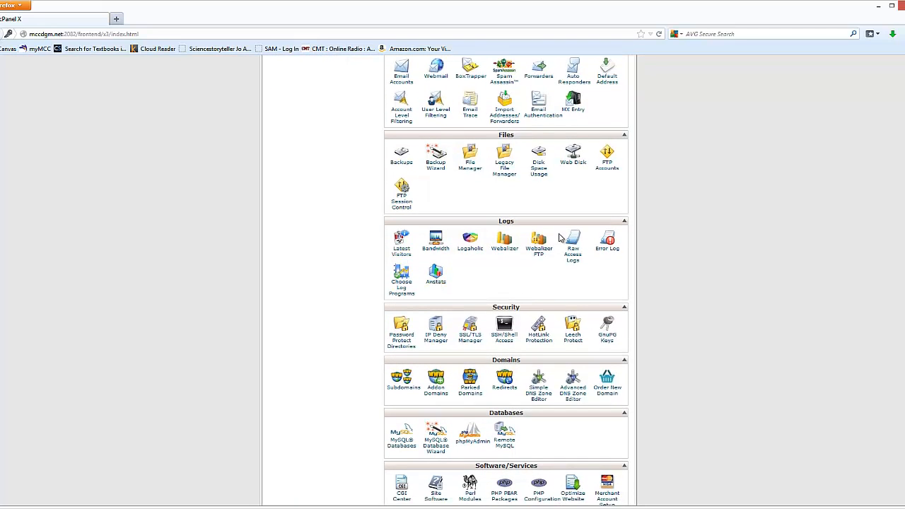
mouse_move(487, 286)
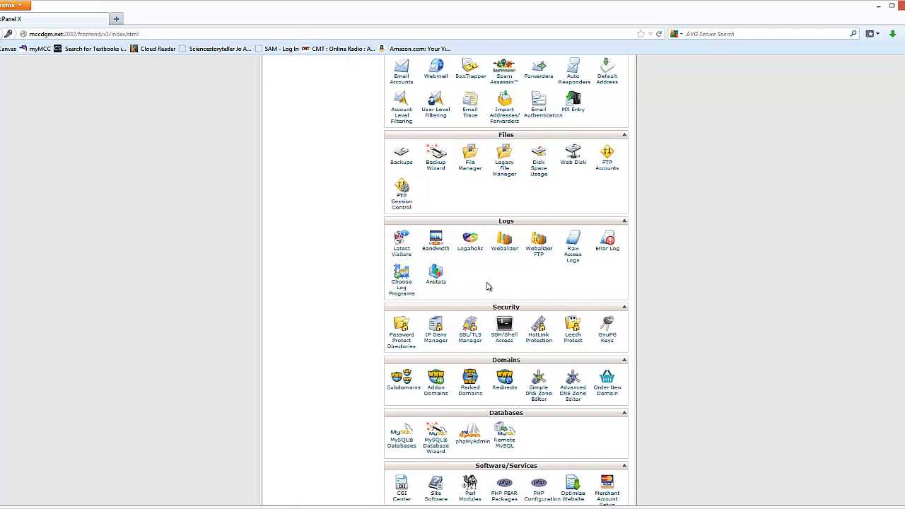
scroll(down, 3)
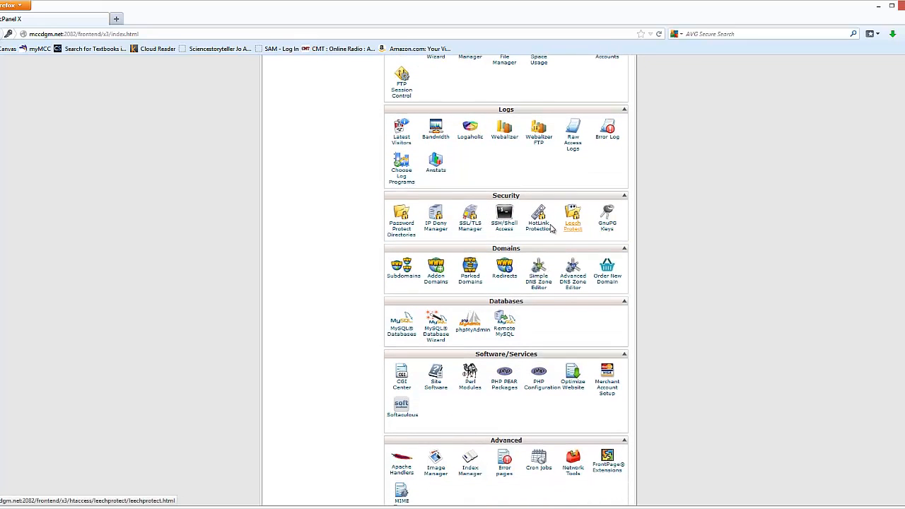
mouse_move(480, 282)
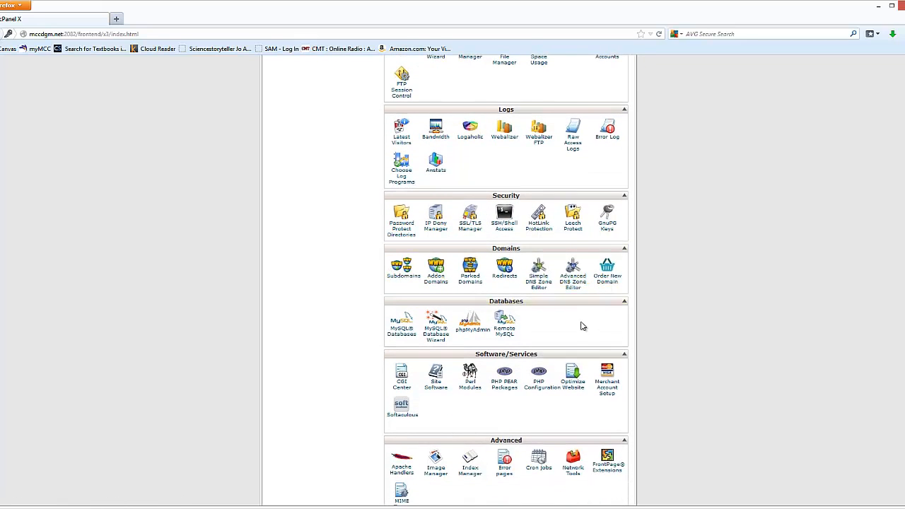
scroll(down, 3)
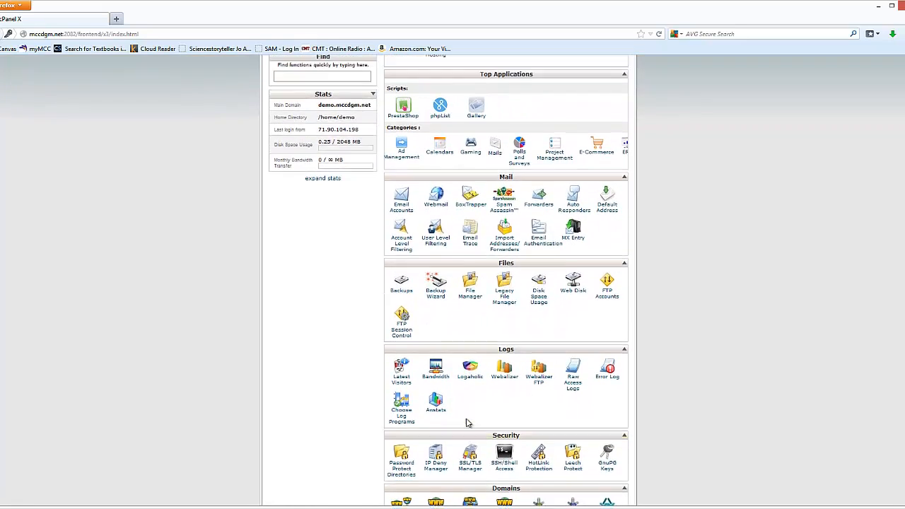
scroll(up, 3)
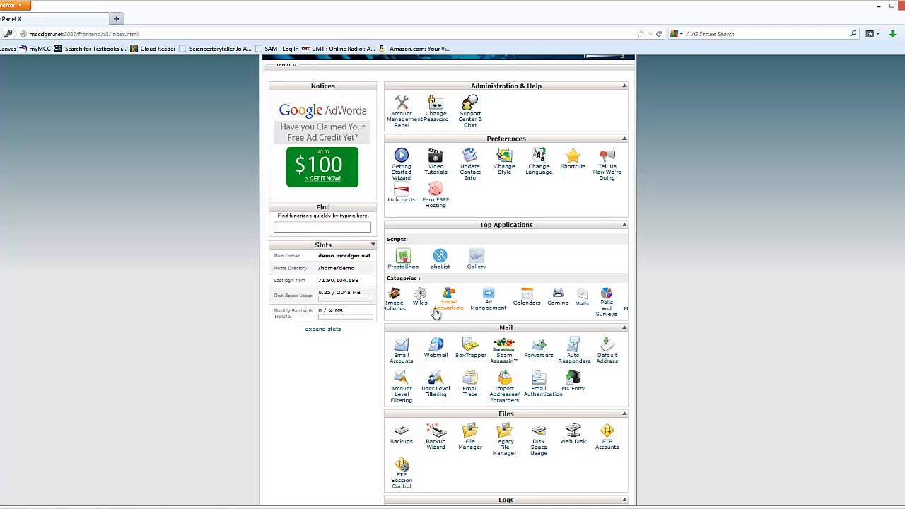
scroll(down, 3)
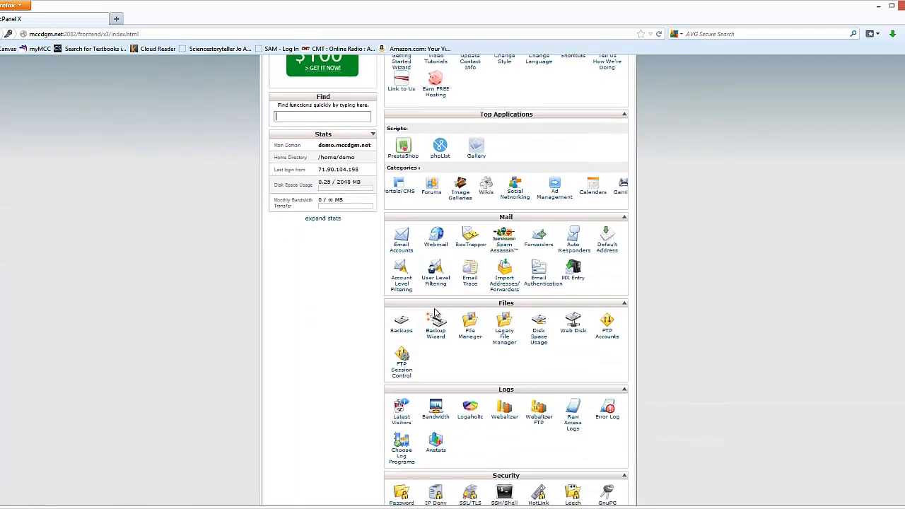
Launch File Manager from the Files section, choosing the Web Root (public_html/www) directory
click(469, 326)
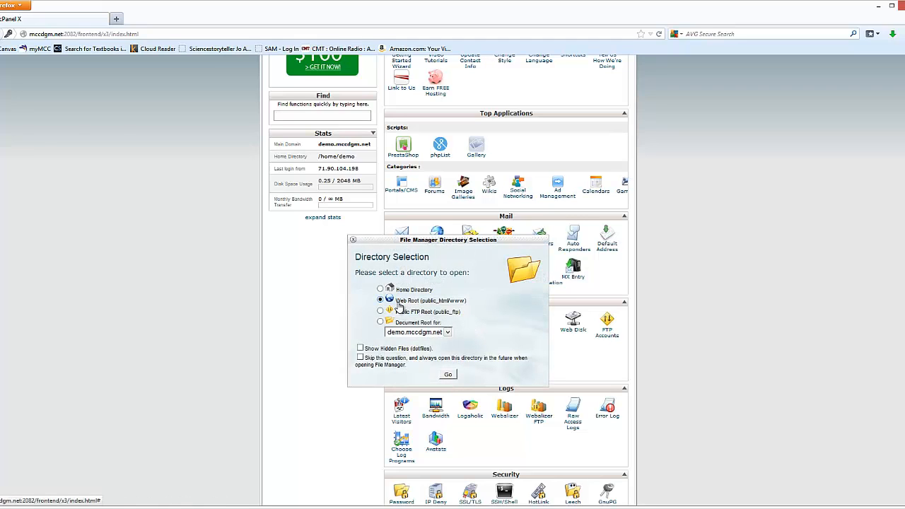
mouse_move(436, 308)
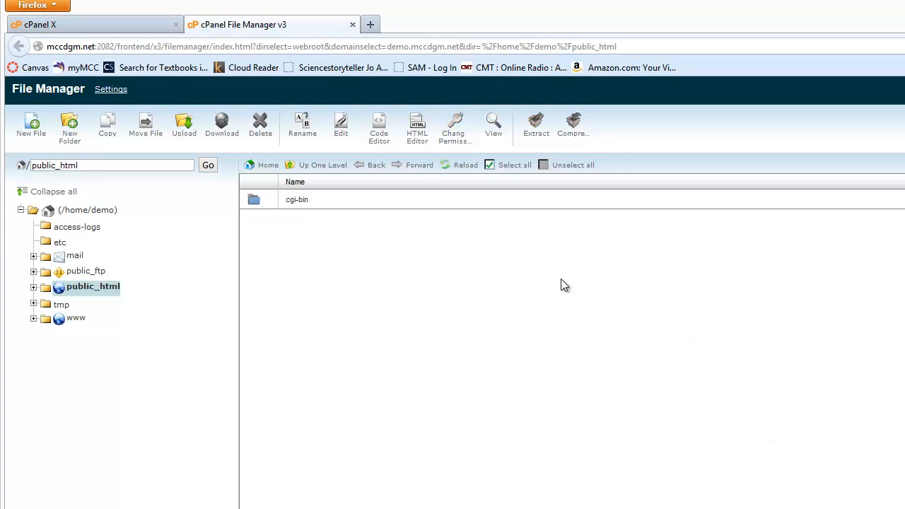
mouse_move(504, 370)
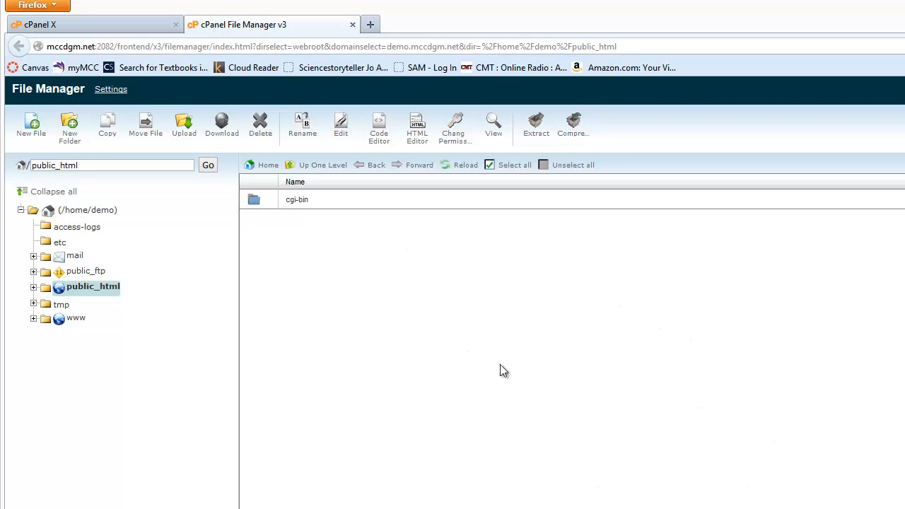
mouse_move(148, 269)
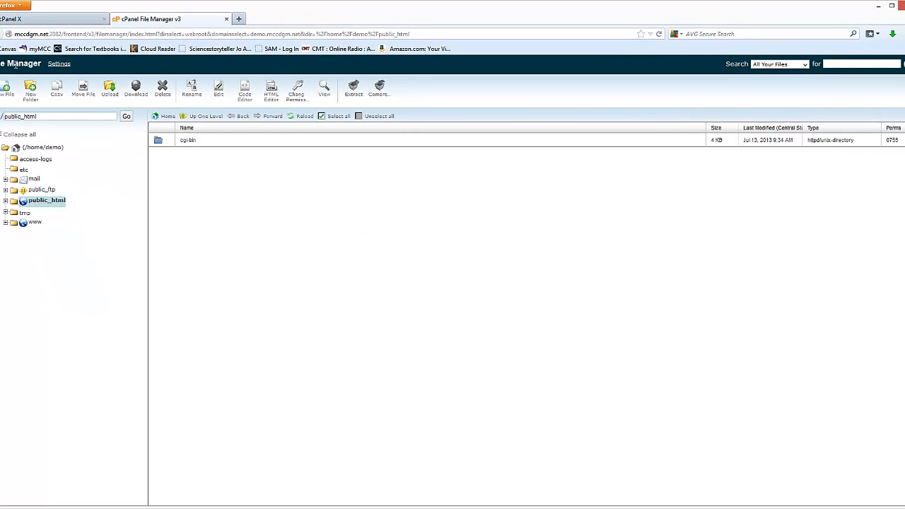
mouse_move(104, 76)
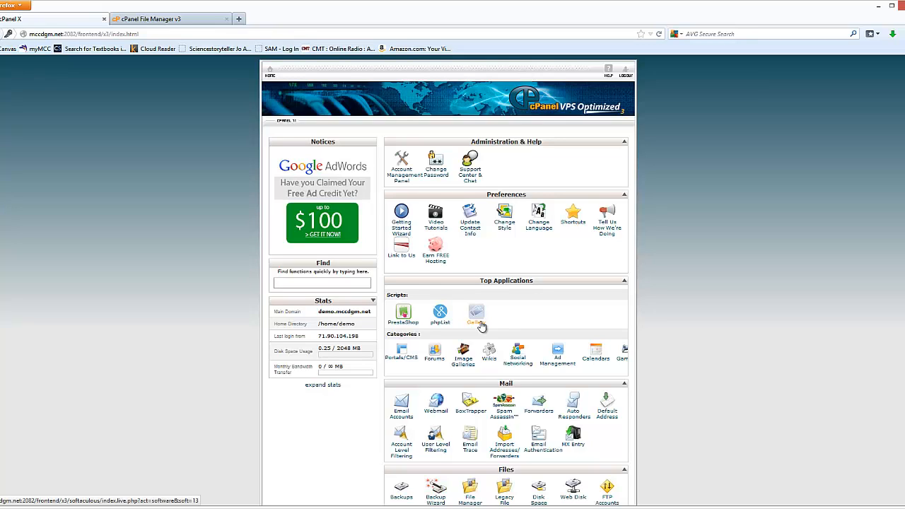
scroll(down, 3)
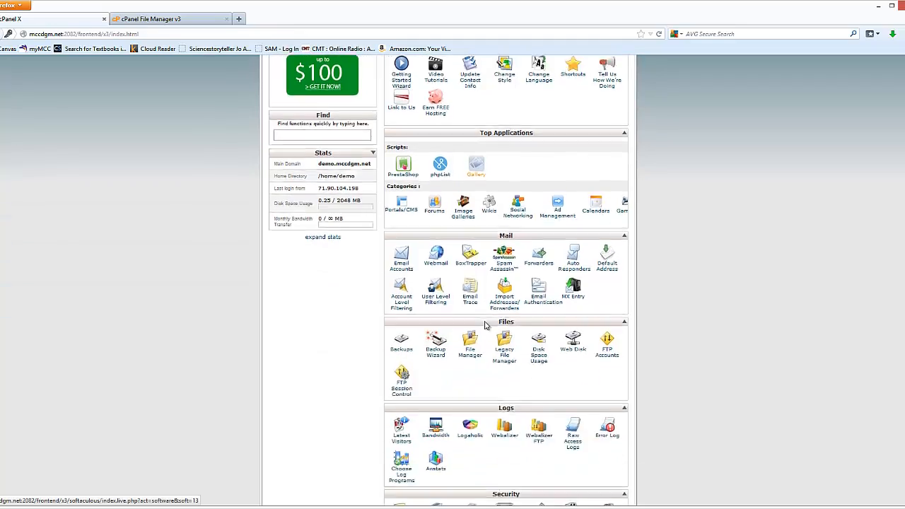
scroll(down, 3)
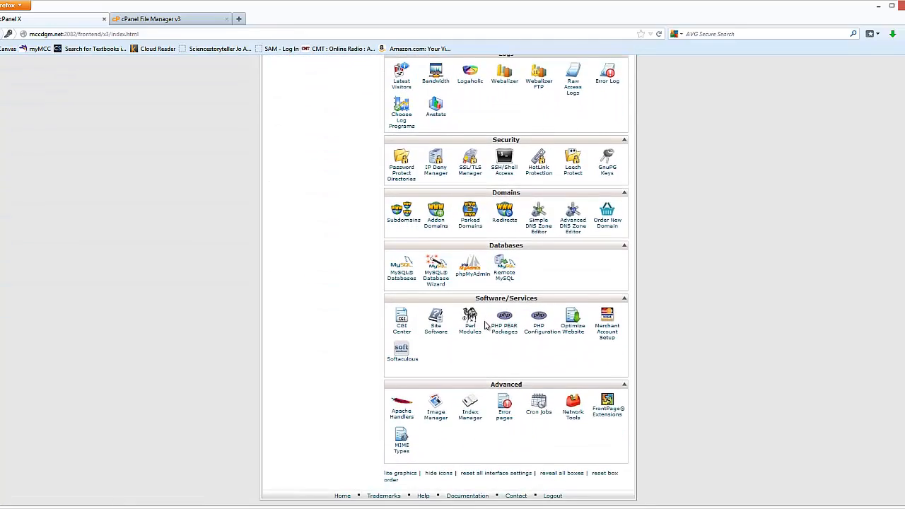